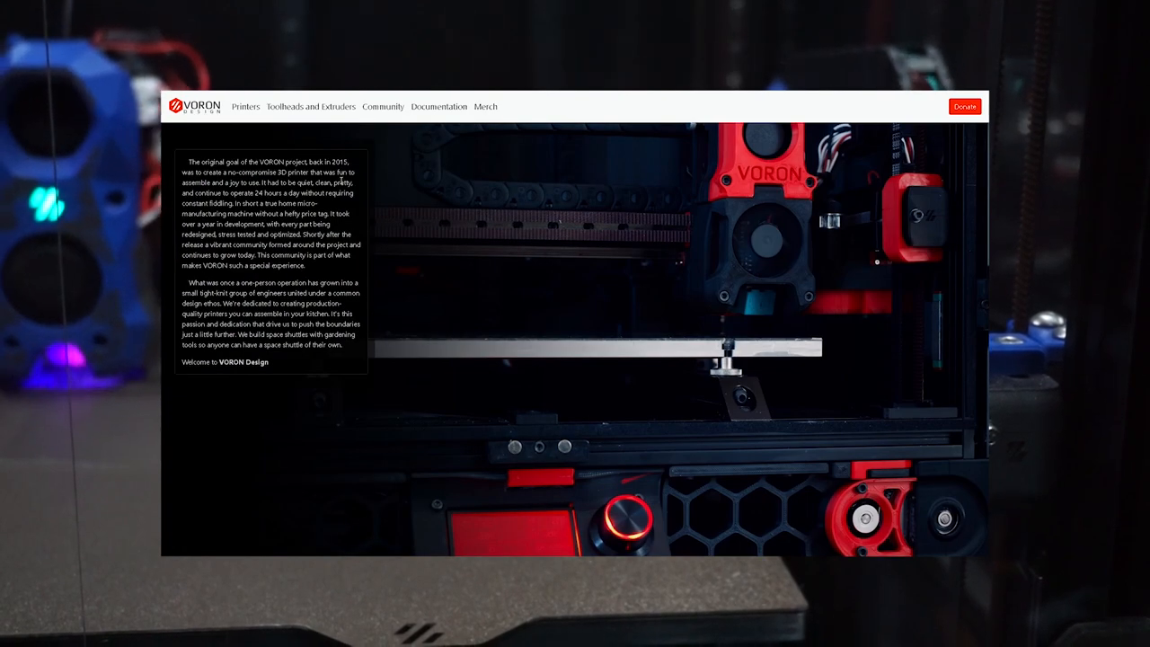
Choose VORON0 from the Printers menu to reach the Voron 0.2 page.
click(245, 106)
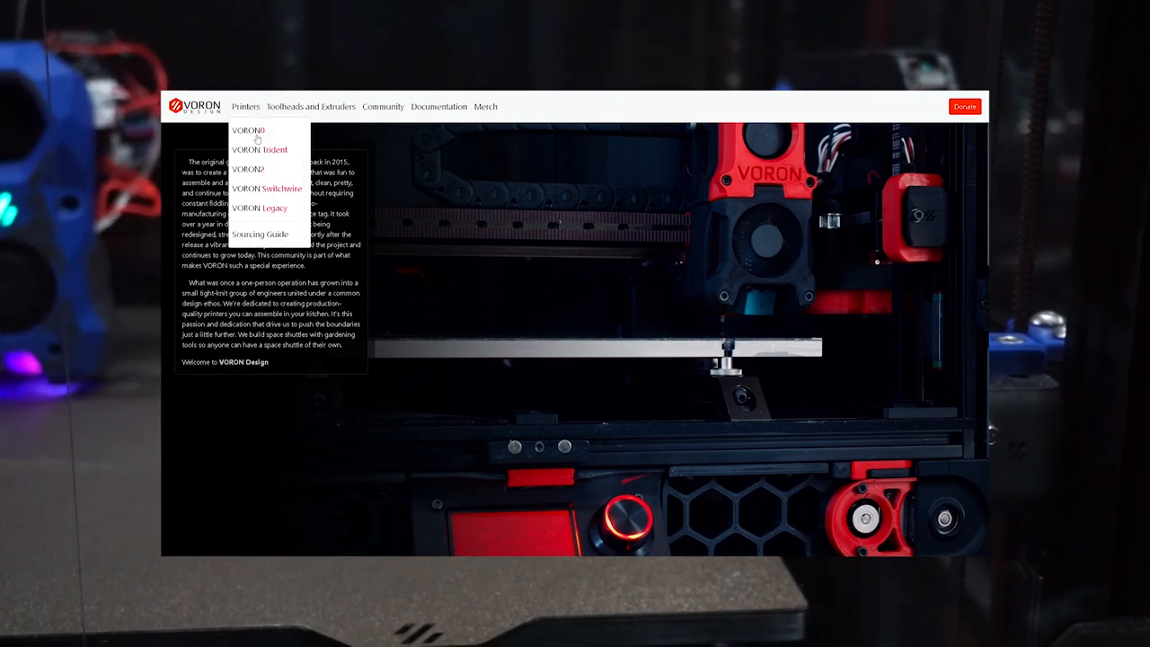
click(247, 129)
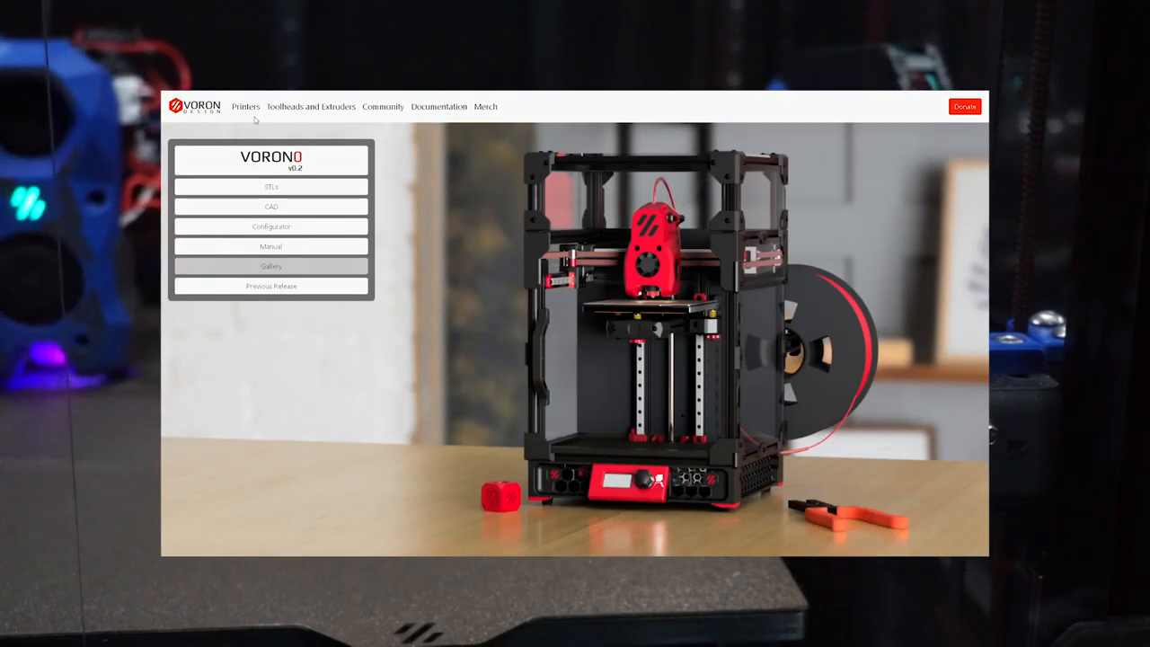
click(245, 106)
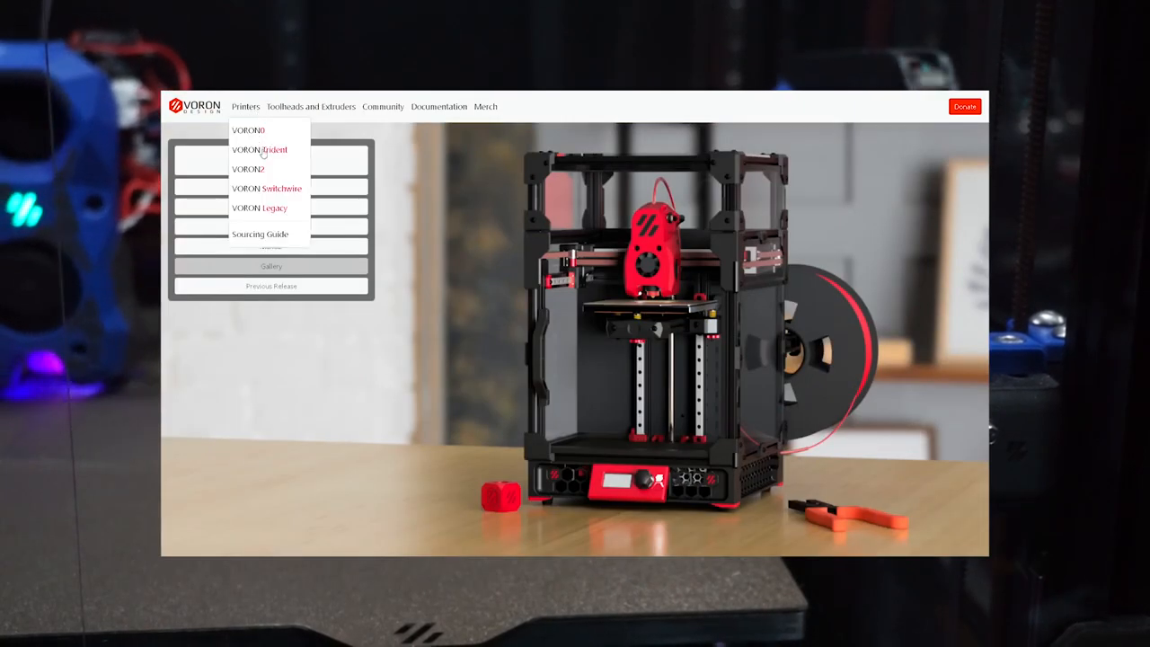
click(247, 169)
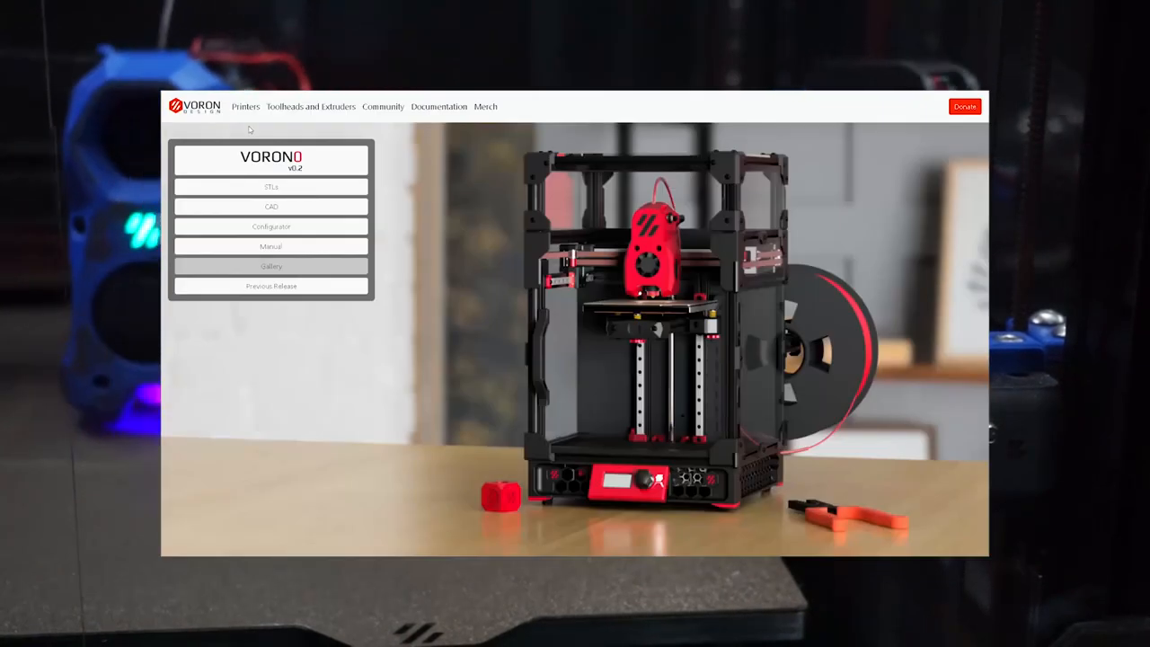
Run the Voron 0.2 configurator with 'New build. Give me the full BOM' and scroll the list.
click(271, 226)
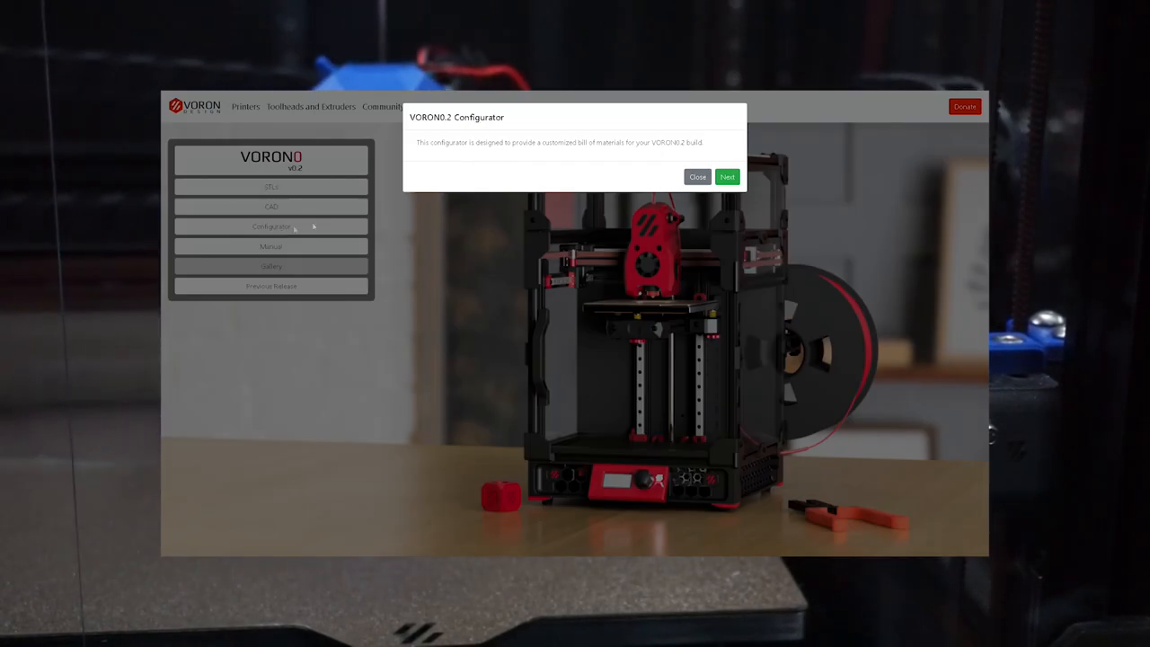
click(727, 176)
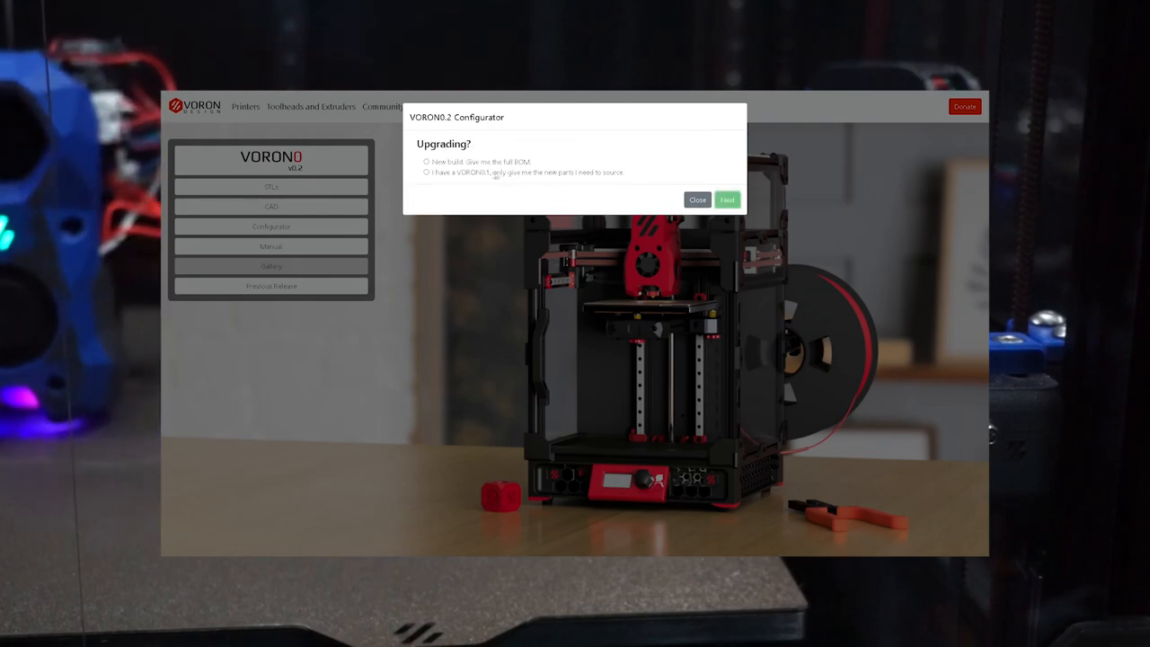
click(726, 199)
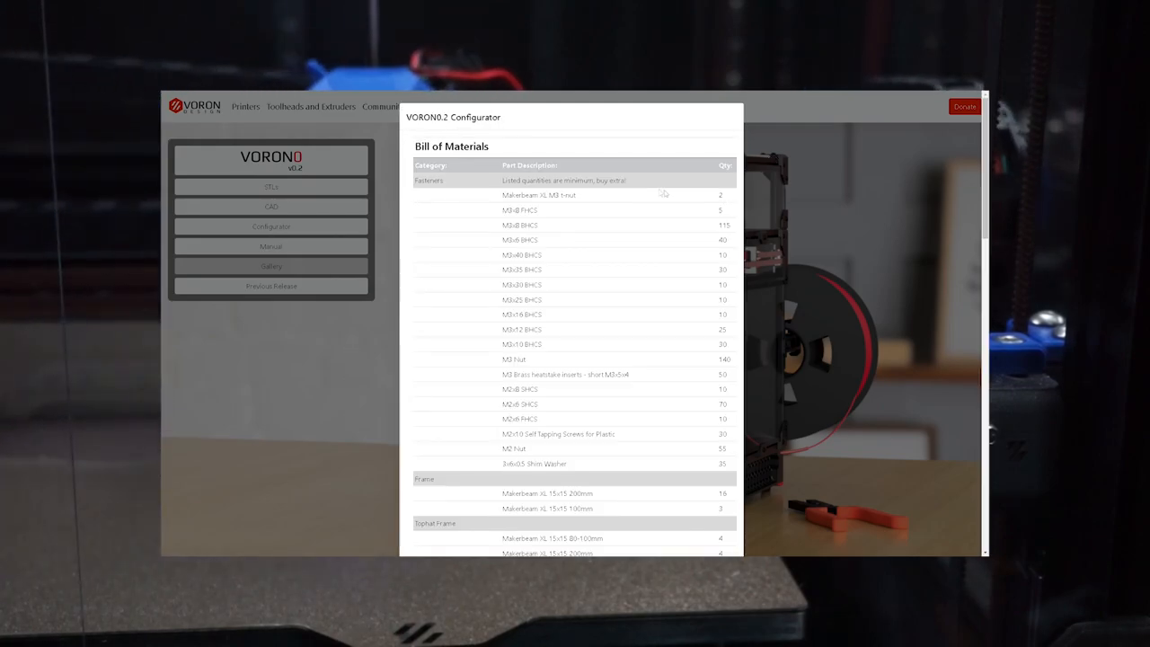
scroll(down, 3)
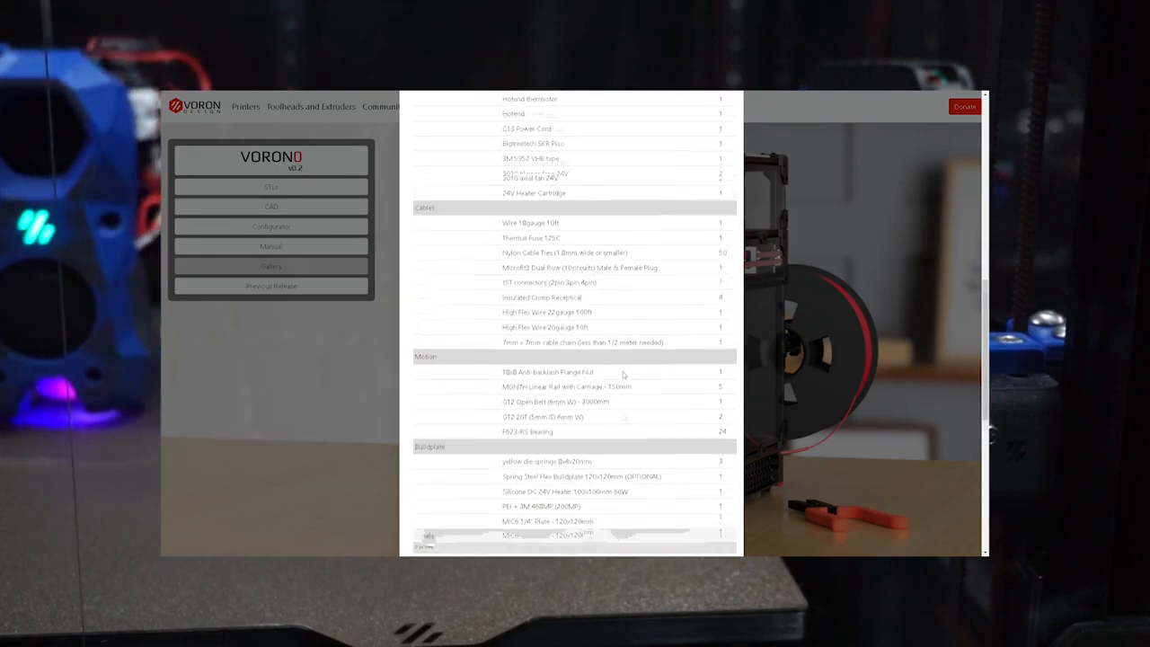
scroll(down, 3)
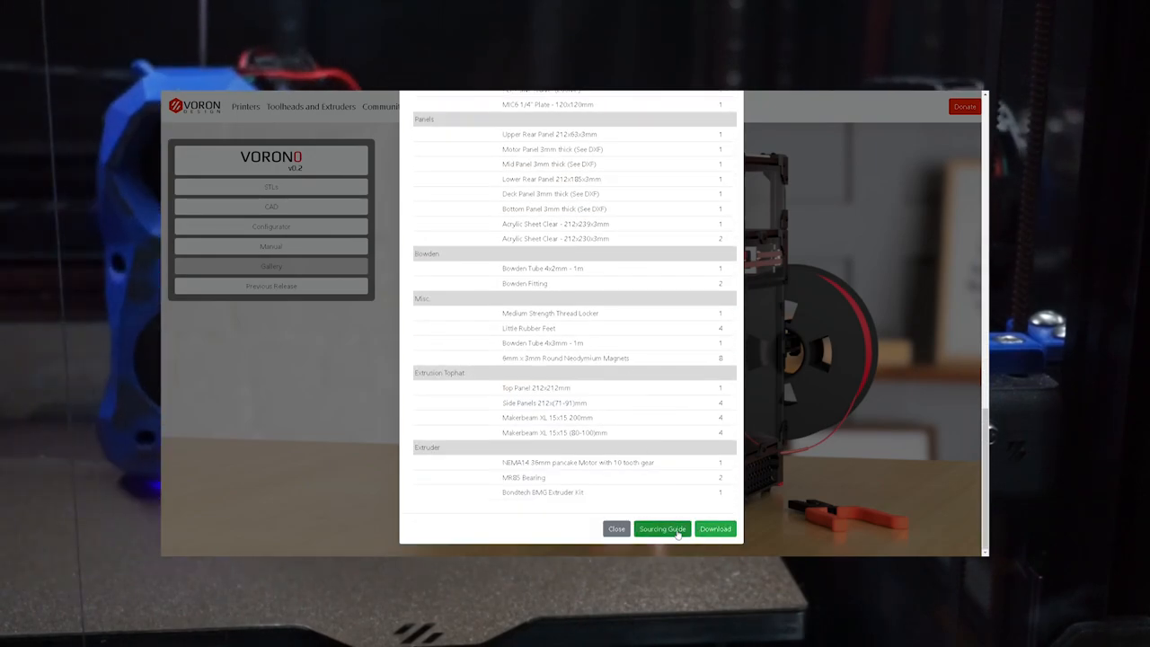
Open the Sourcing Guide and scroll through its parts, suppliers and full printer kits.
click(662, 529)
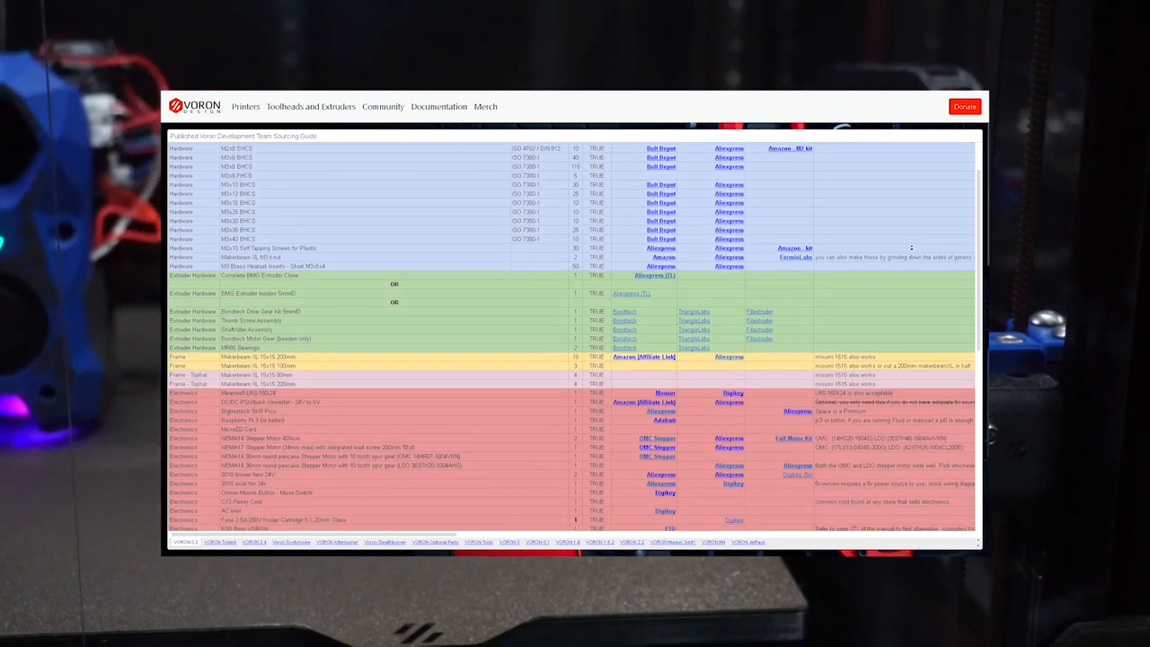
scroll(down, 3)
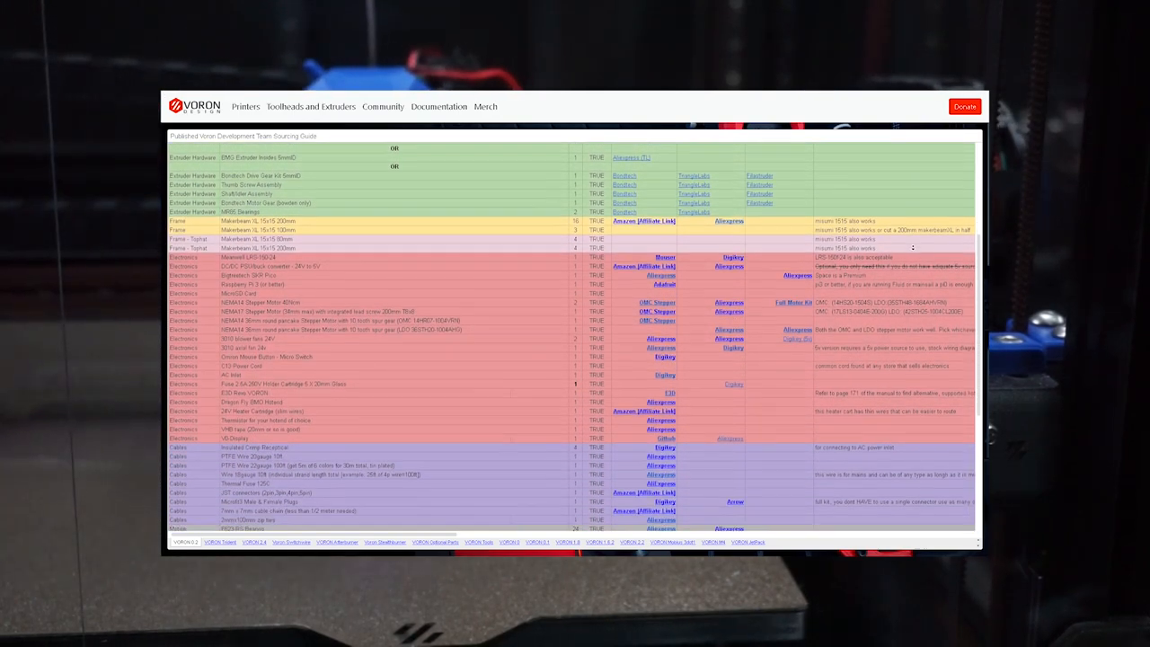
scroll(down, 3)
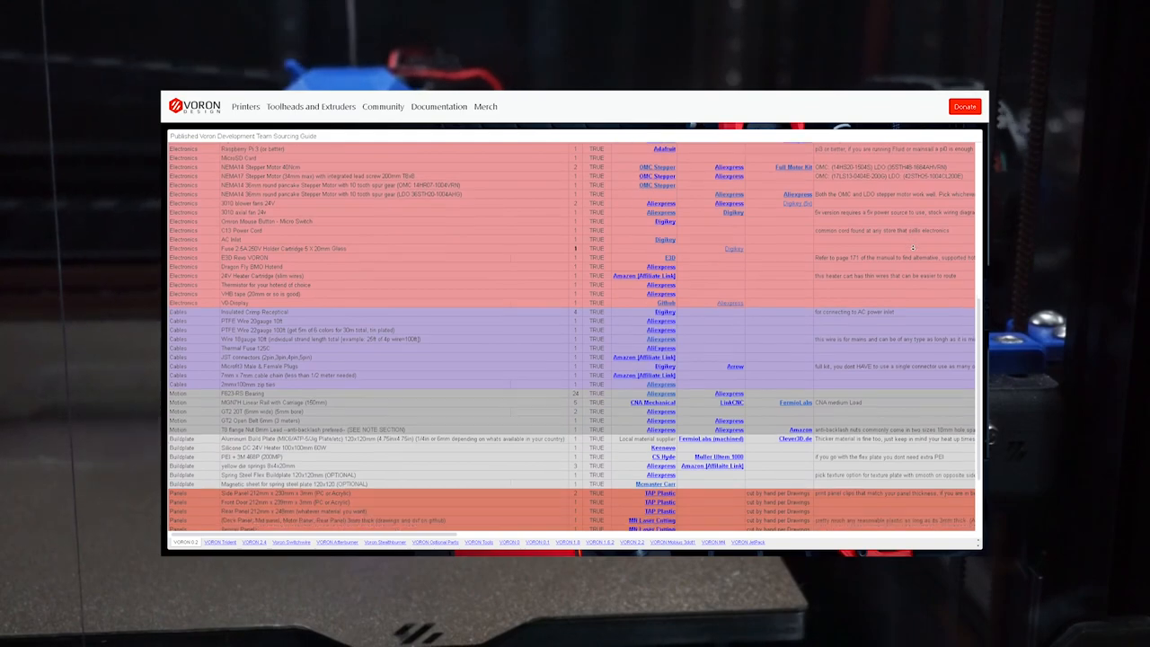
scroll(down, 3)
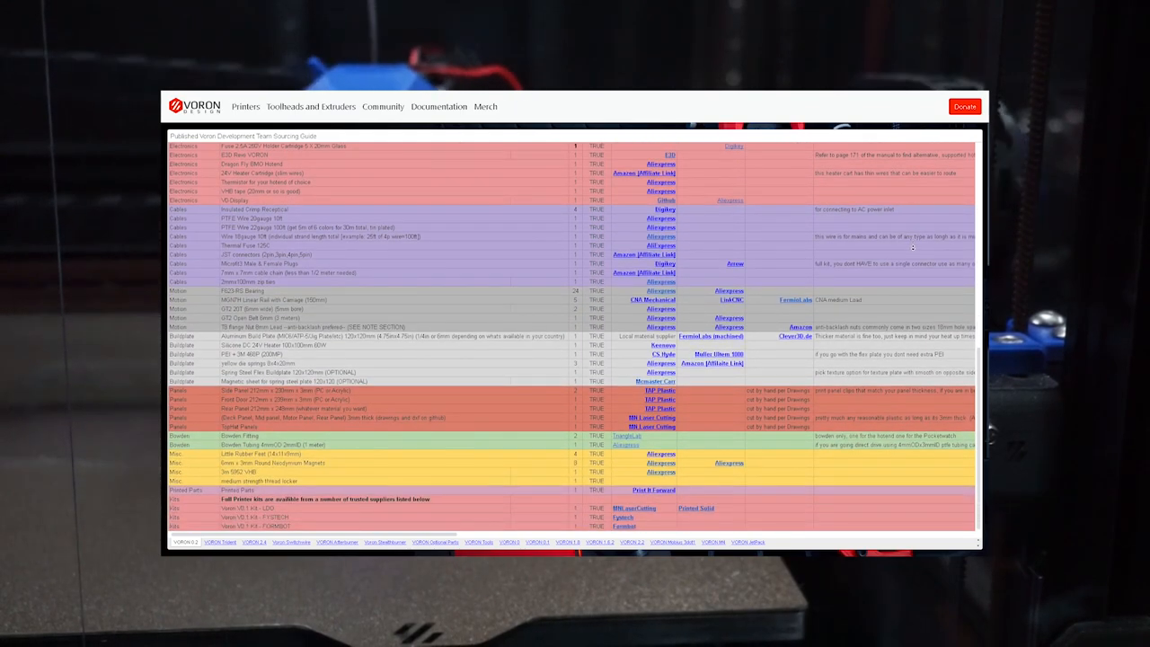
scroll(down, 3)
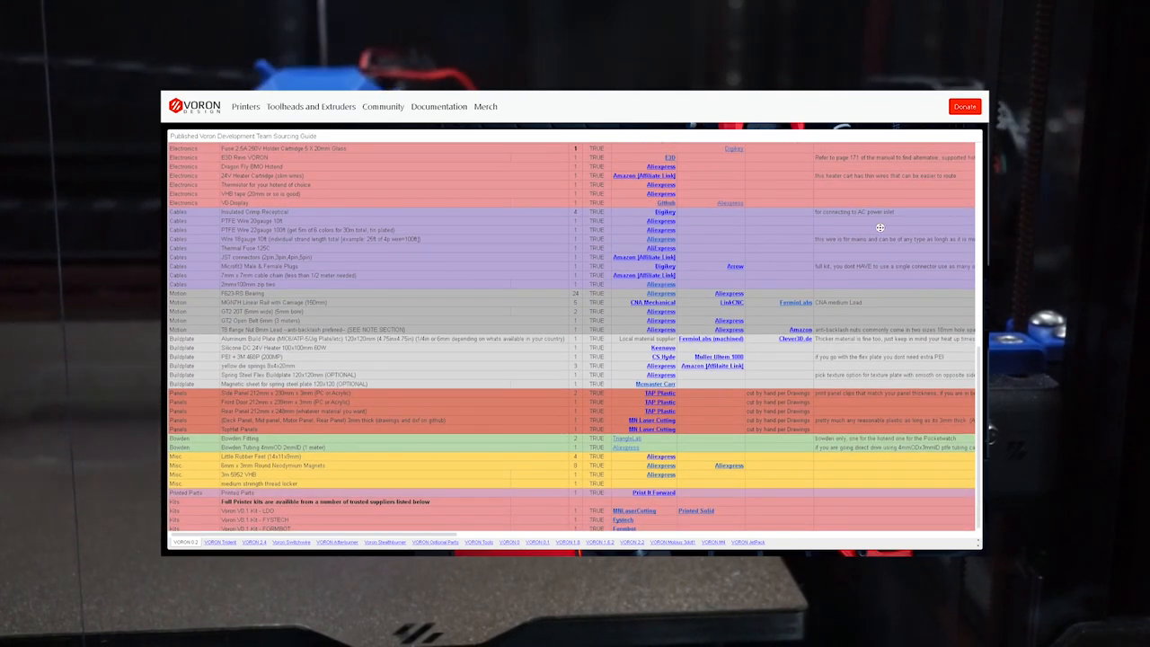